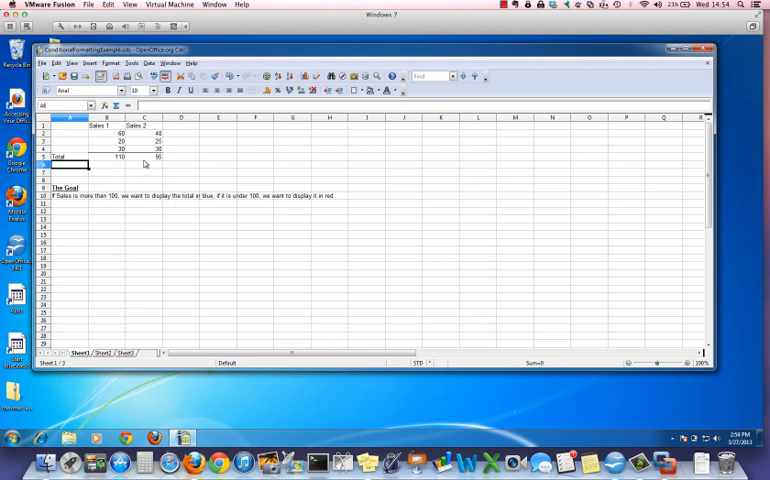
{"action": "mouse_move", "coordinate": [264, 200]}
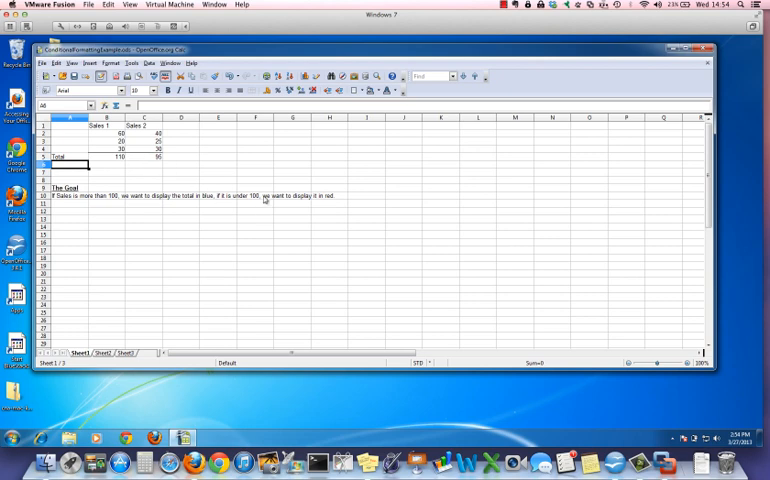
{"action": "mouse_move", "coordinate": [328, 204]}
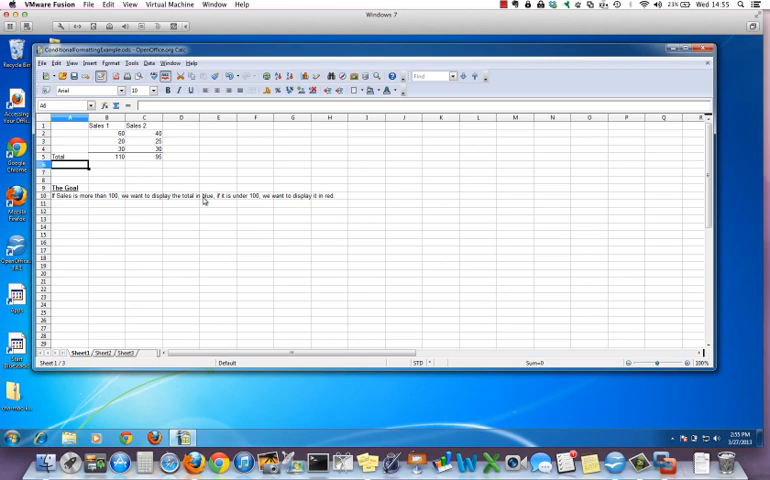
{"action": "mouse_move", "coordinate": [214, 190]}
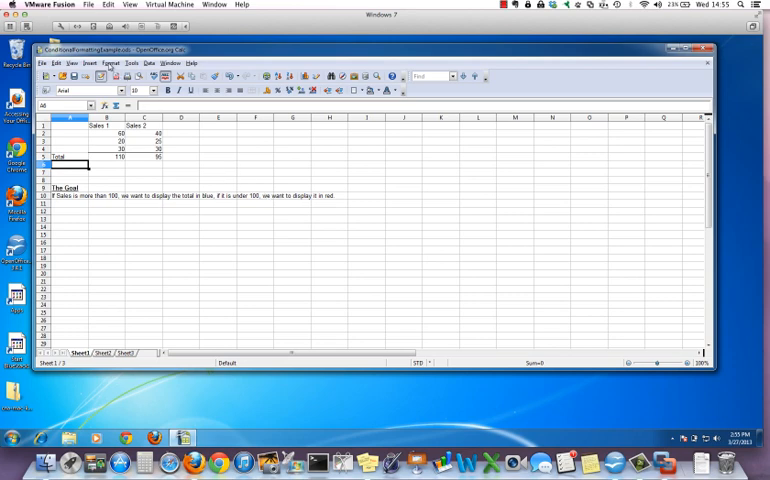
Bring up the Styles and Formatting panel from the Format menu.
{"action": "left_click", "coordinate": [114, 64]}
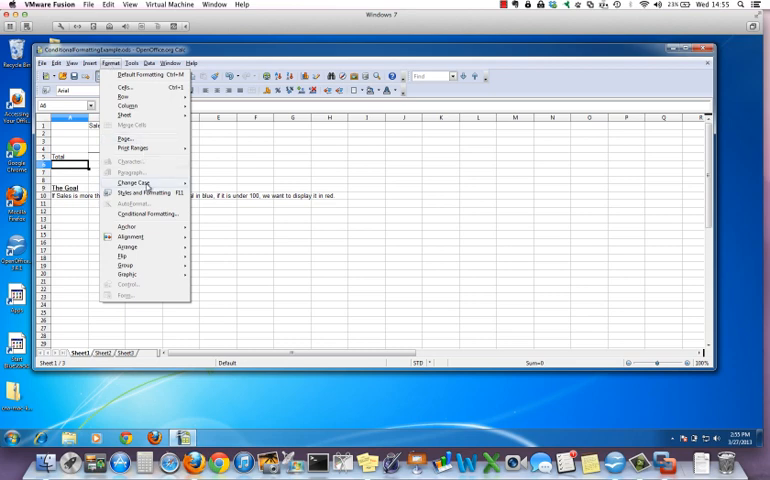
{"action": "left_click", "coordinate": [144, 192]}
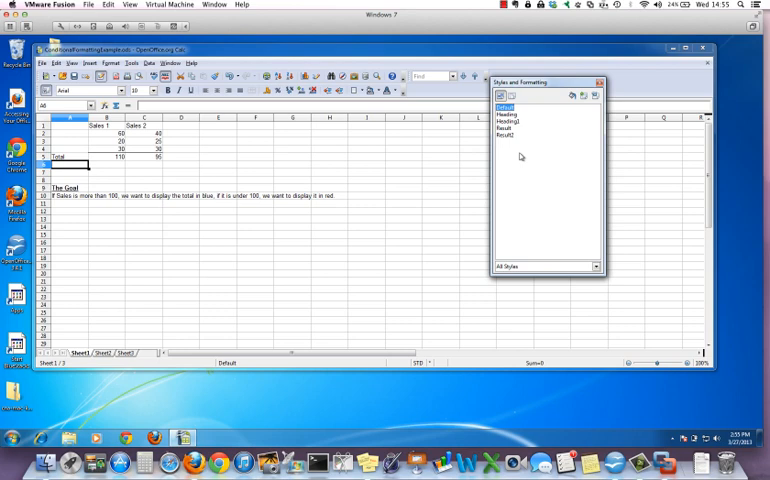
{"action": "mouse_move", "coordinate": [536, 162]}
{"action": "type", "text": "MoreThan100"}
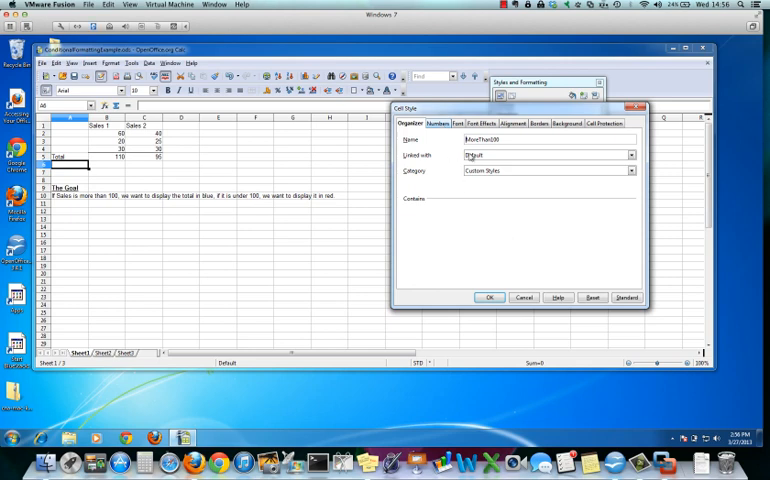
Give the new cell style Currency number format and light green text colour, then save it.
{"action": "left_click", "coordinate": [438, 122]}
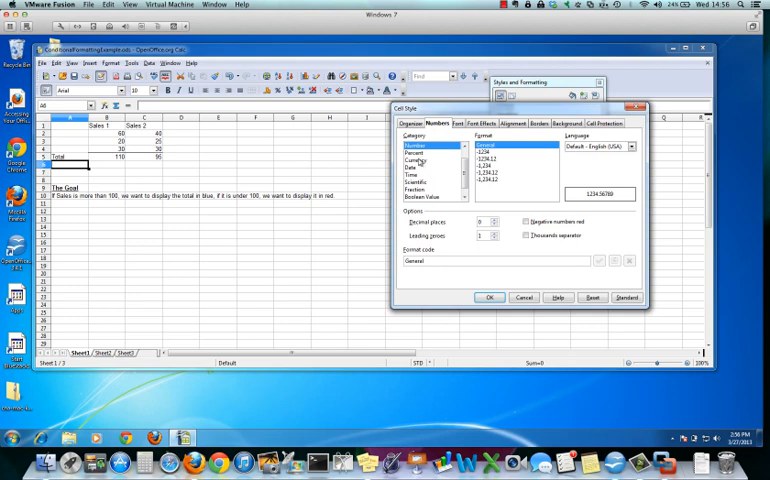
{"action": "left_click", "coordinate": [416, 160]}
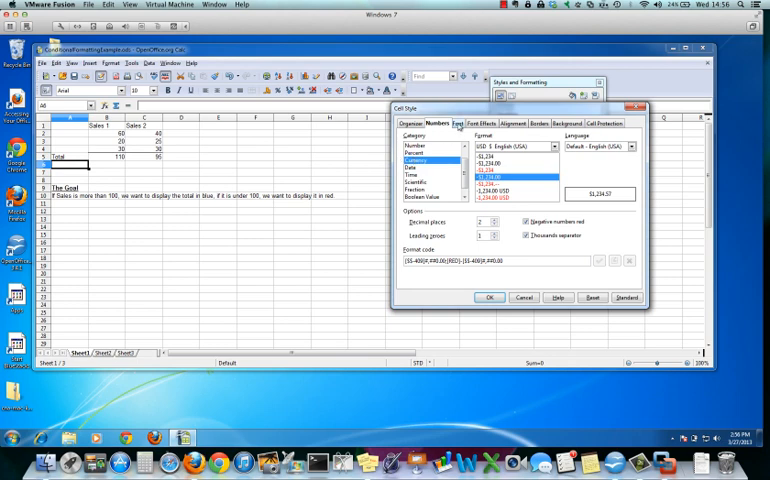
{"action": "left_click", "coordinate": [460, 124]}
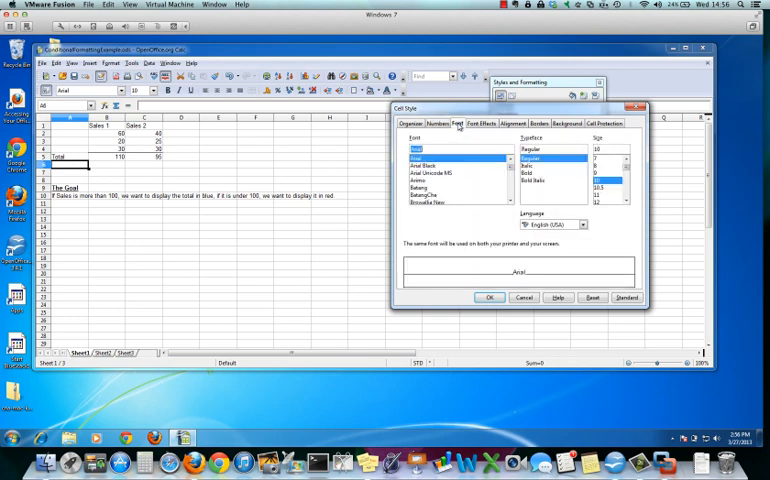
{"action": "left_click", "coordinate": [486, 122]}
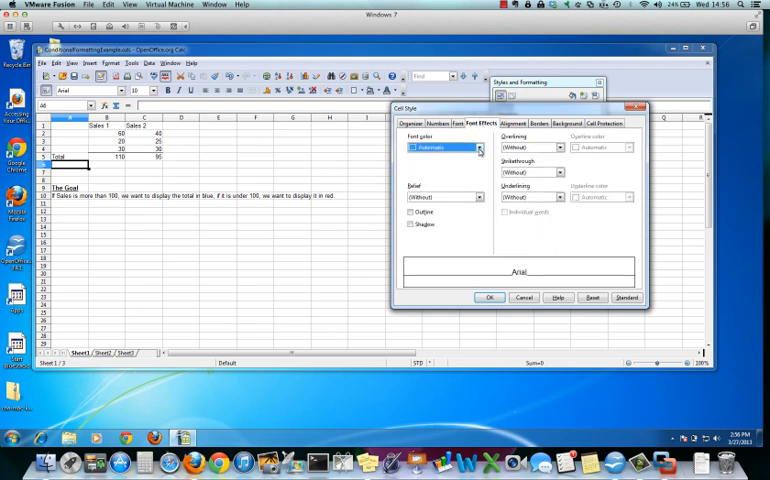
{"action": "left_click", "coordinate": [478, 148]}
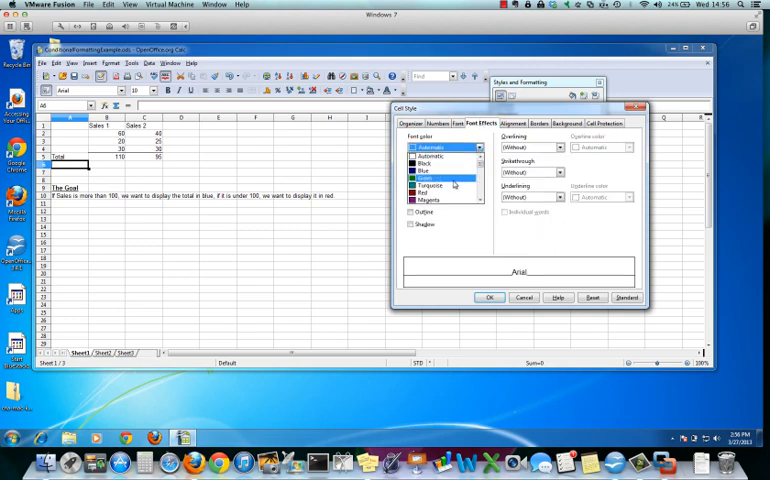
{"action": "left_click", "coordinate": [424, 176]}
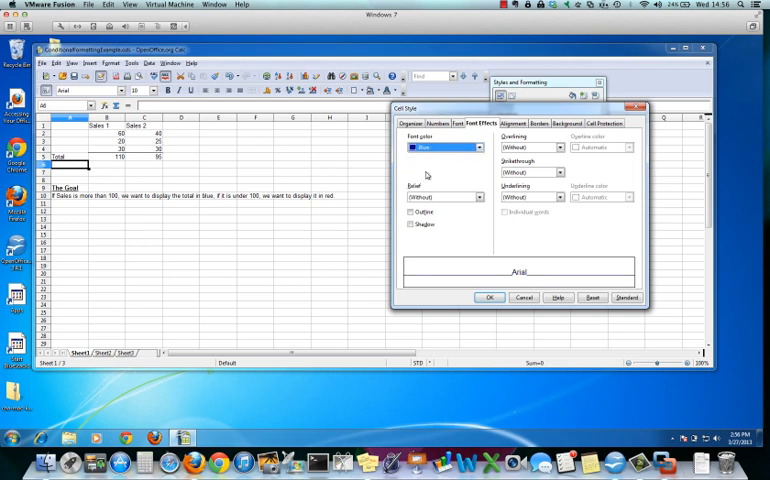
{"action": "mouse_move", "coordinate": [572, 300]}
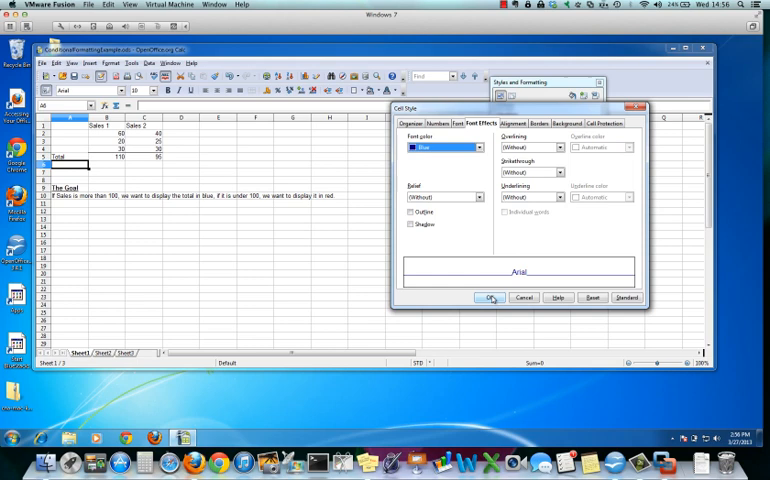
{"action": "left_click", "coordinate": [488, 296]}
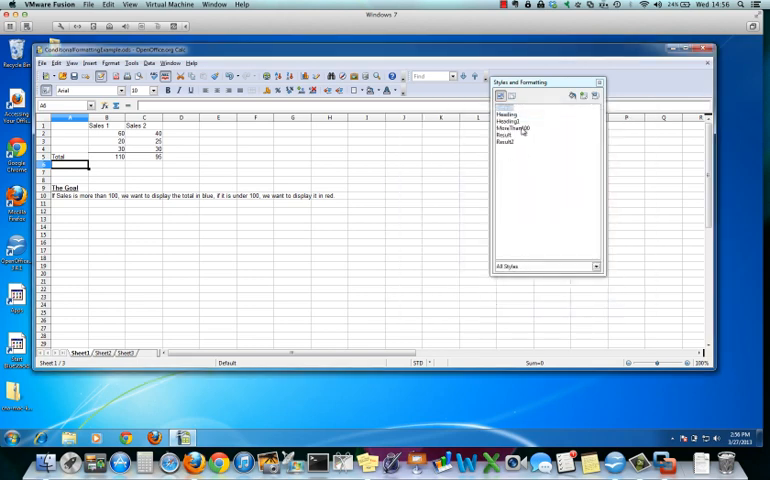
{"action": "left_click", "coordinate": [514, 128]}
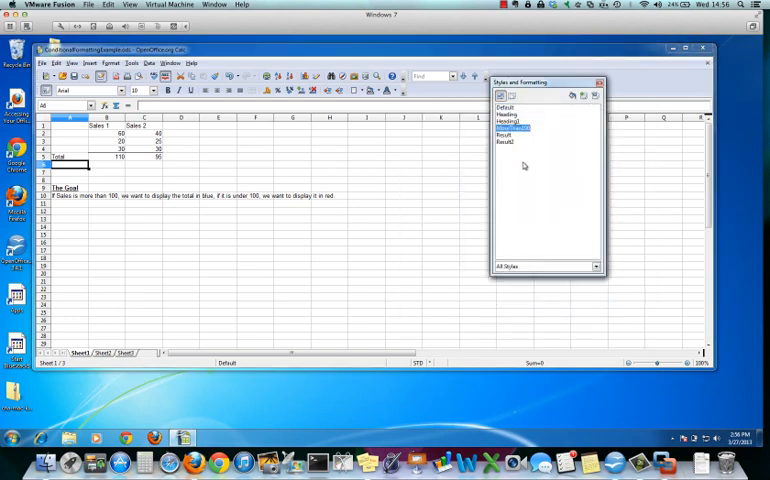
Name the second style LessThan100, review its number format and font colour, and save it.
{"action": "double_click", "coordinate": [508, 128]}
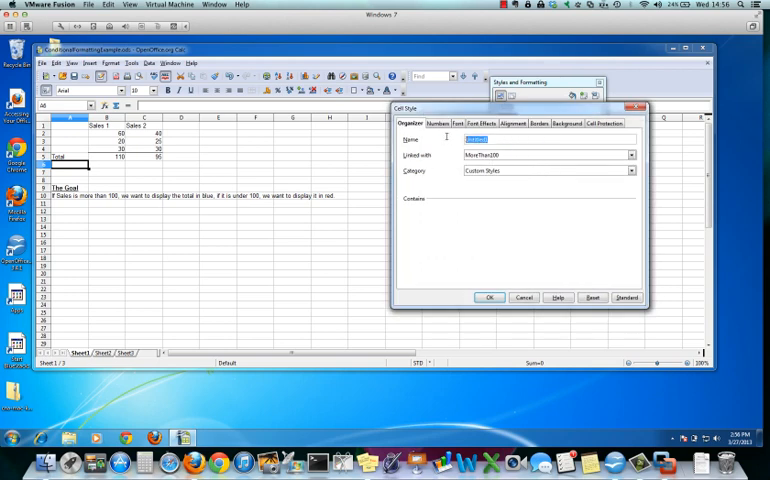
{"action": "type", "text": "Le"}
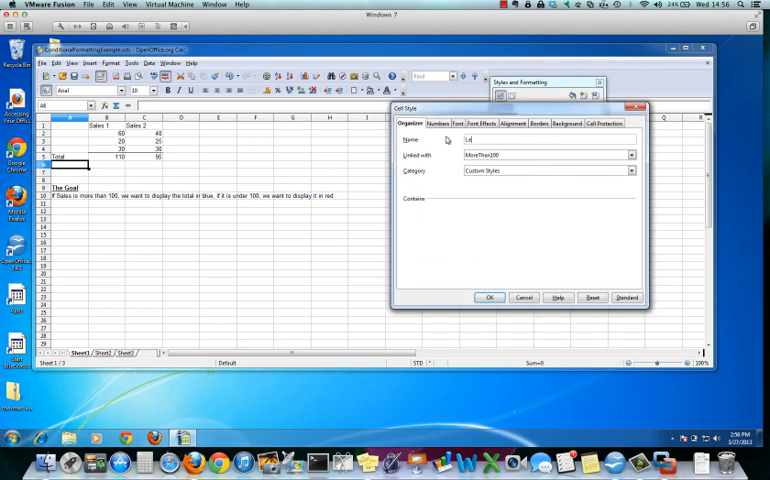
{"action": "type", "text": "LessThan1"}
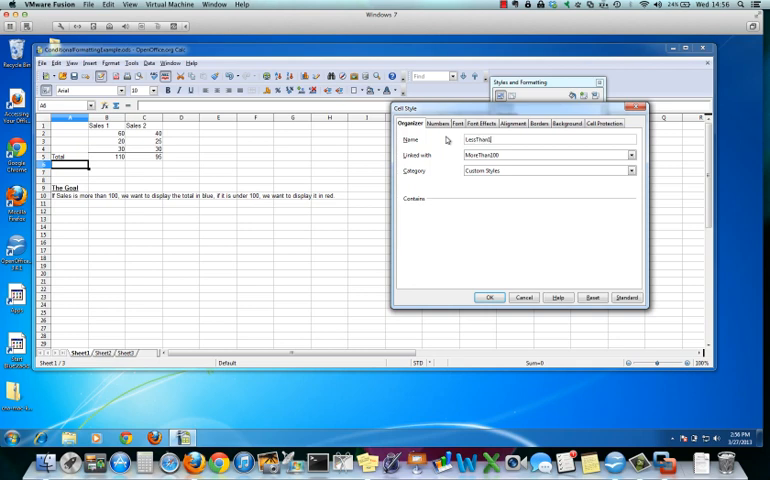
{"action": "left_click", "coordinate": [436, 124]}
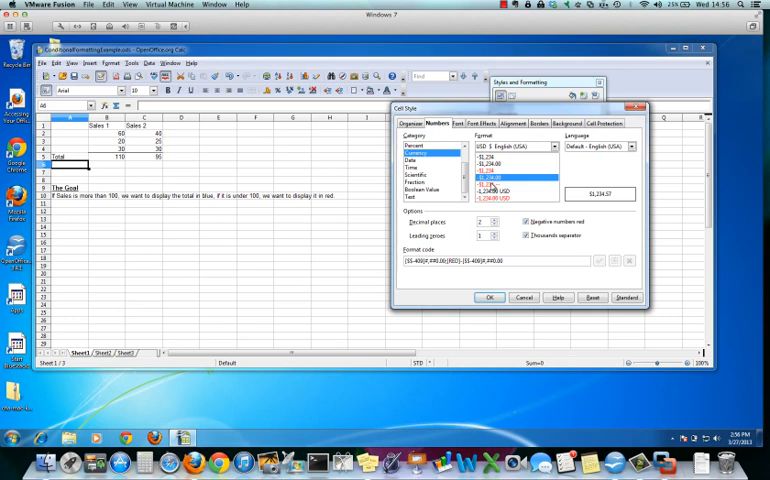
{"action": "left_click", "coordinate": [458, 124]}
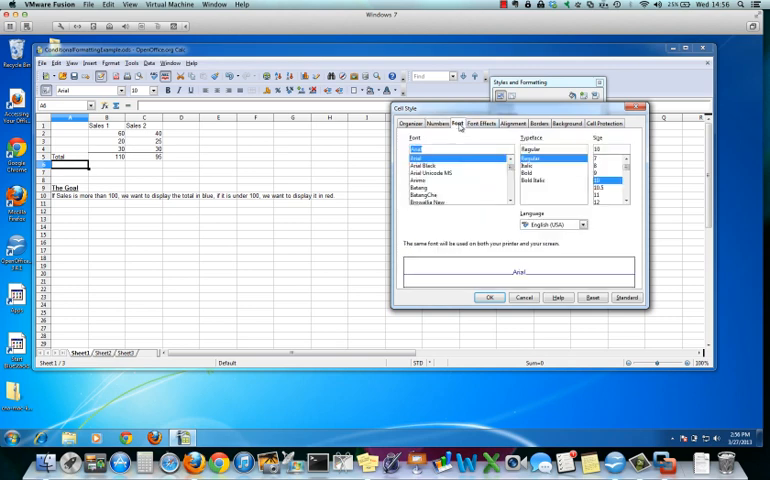
{"action": "left_click", "coordinate": [482, 122]}
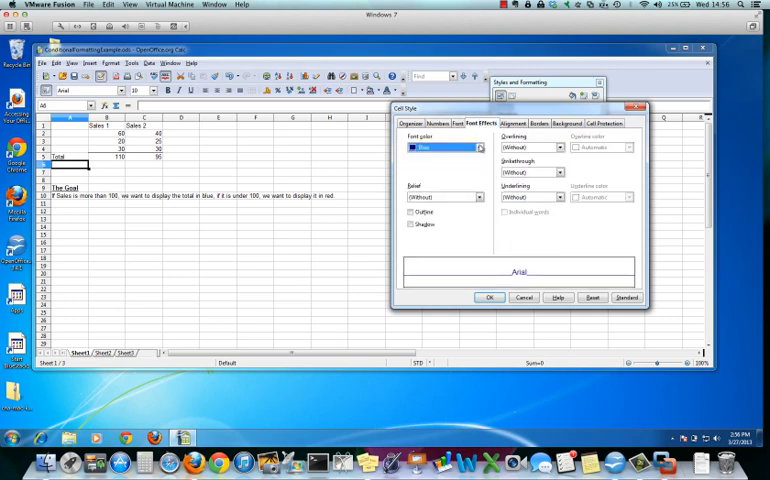
{"action": "left_click", "coordinate": [480, 148]}
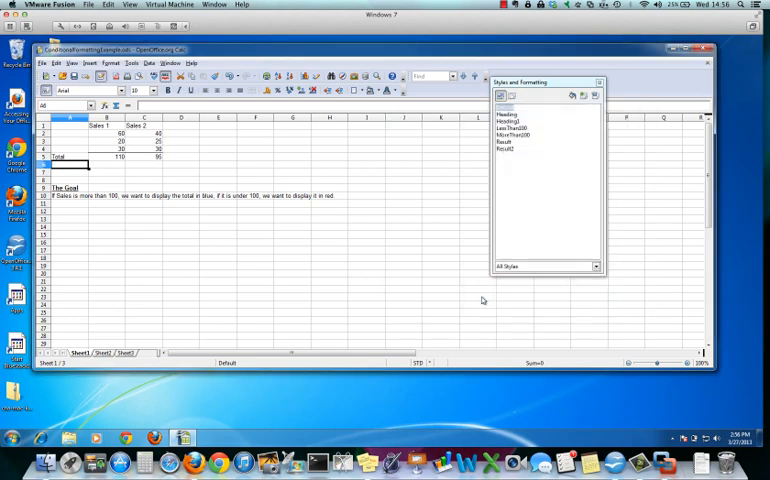
{"action": "left_click", "coordinate": [512, 128]}
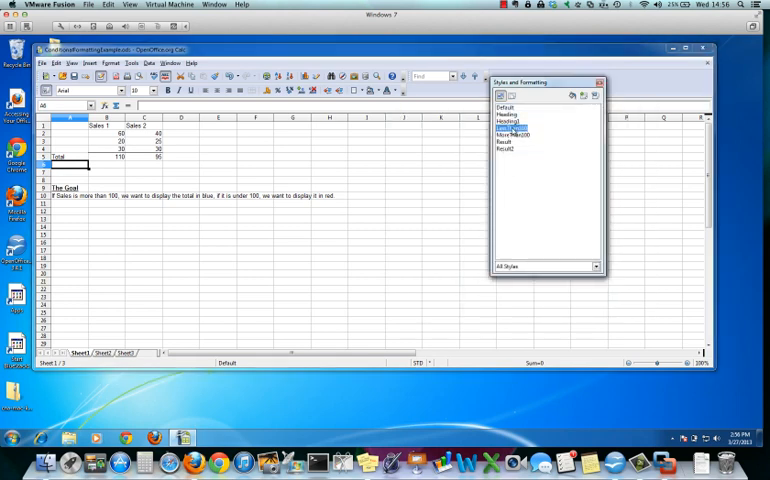
Reopen both custom styles via Modify, confirm the first and adjust the second's font colour.
{"action": "right_click", "coordinate": [512, 130]}
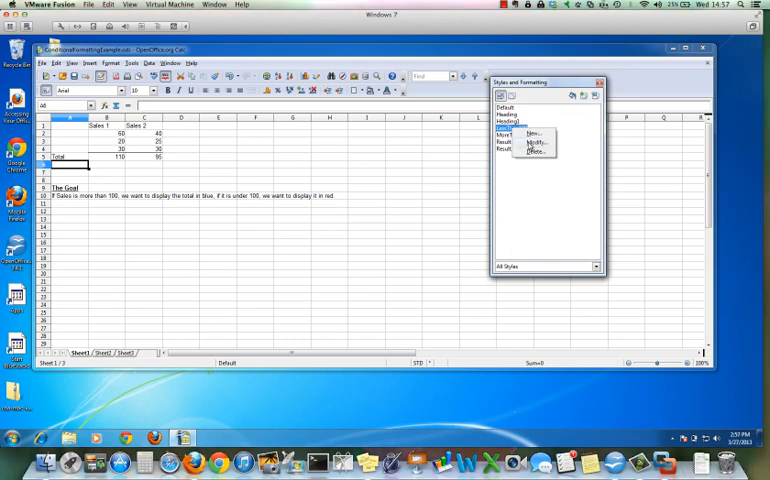
{"action": "left_click", "coordinate": [536, 140]}
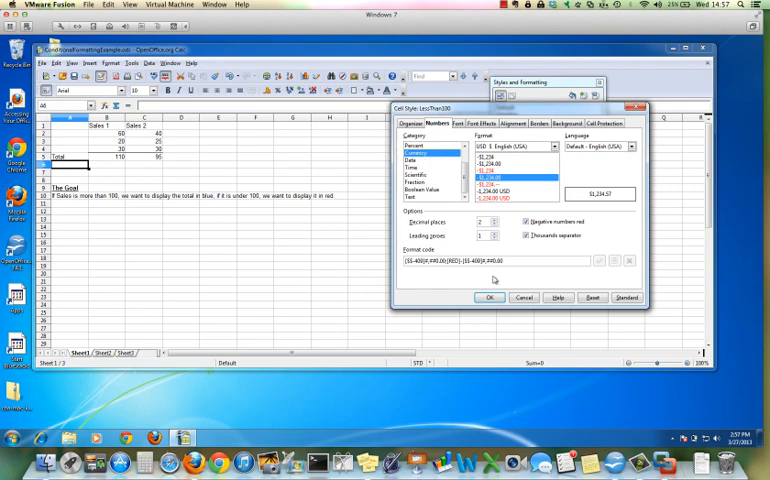
{"action": "left_click", "coordinate": [490, 296]}
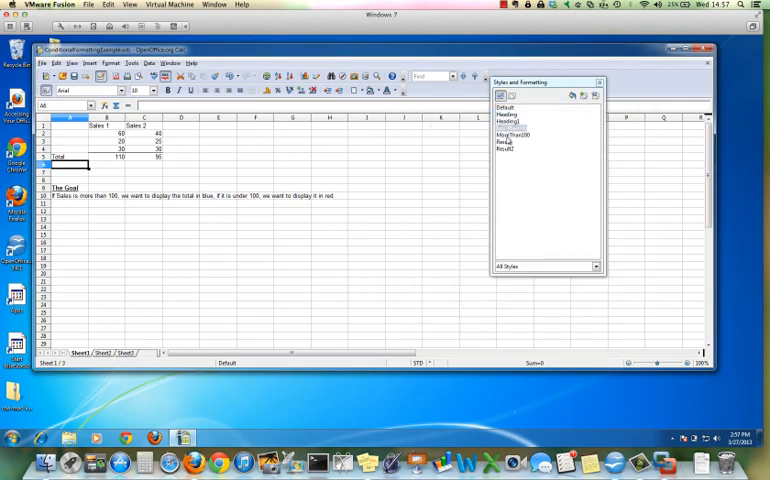
{"action": "double_click", "coordinate": [516, 136]}
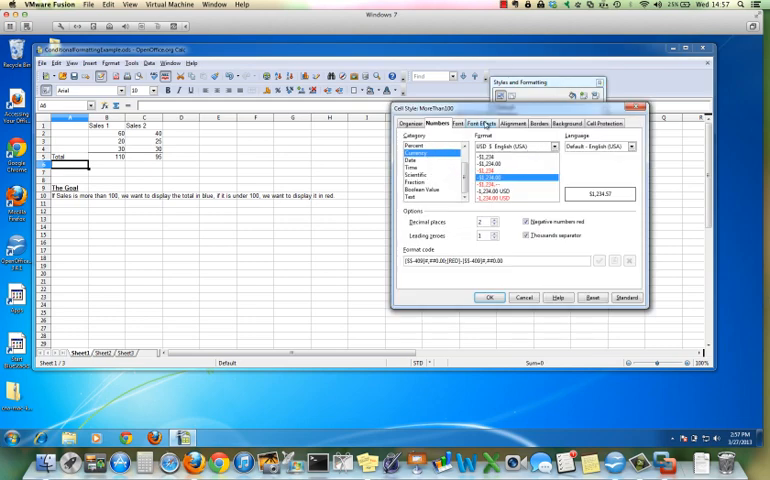
{"action": "left_click", "coordinate": [490, 124]}
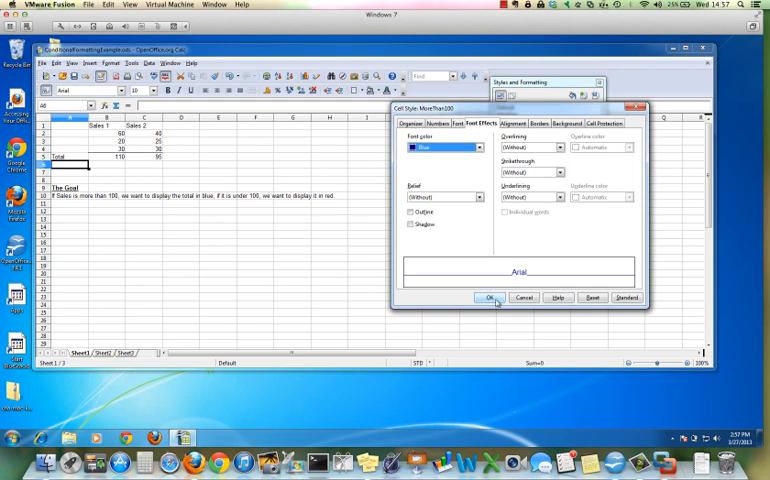
{"action": "left_click", "coordinate": [492, 296]}
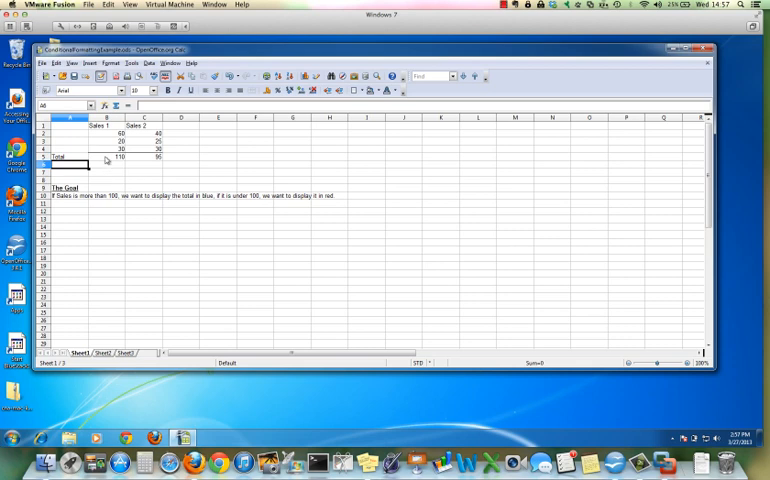
{"action": "left_click", "coordinate": [108, 156]}
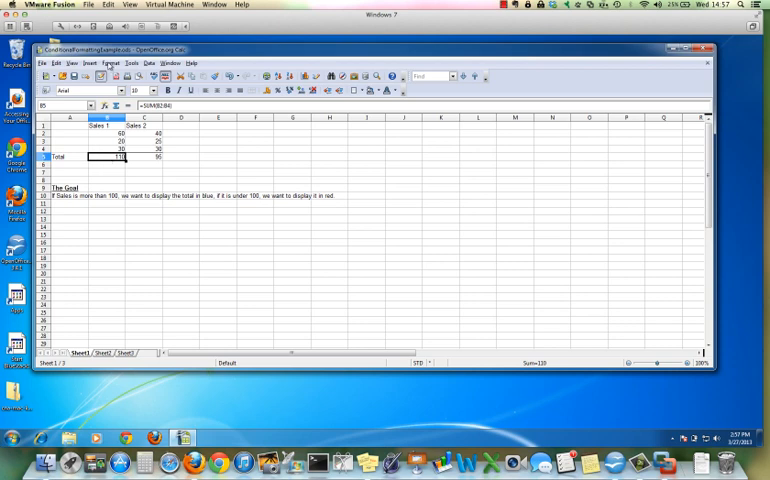
{"action": "left_click", "coordinate": [112, 64]}
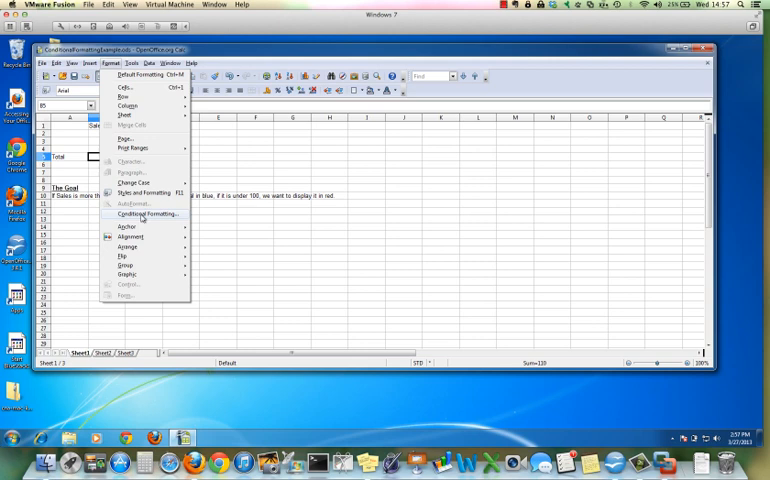
Set Condition 1 on the Sales 1 total to greater than or equal to 100 with the custom passing style.
{"action": "left_click", "coordinate": [146, 214]}
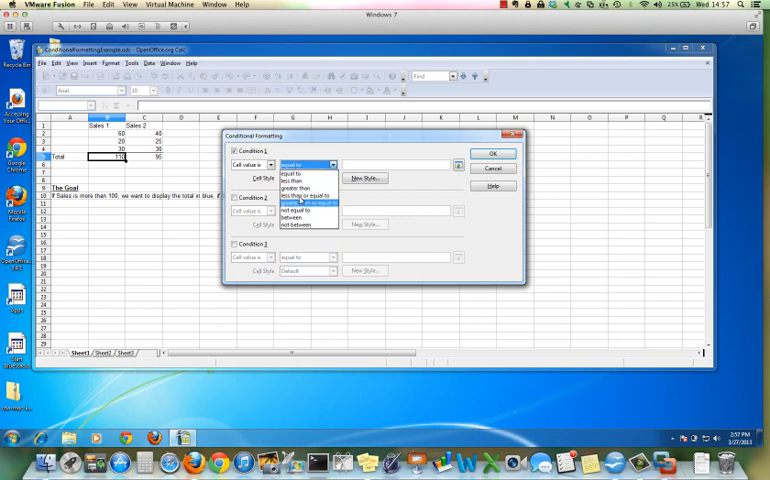
{"action": "left_click", "coordinate": [310, 200]}
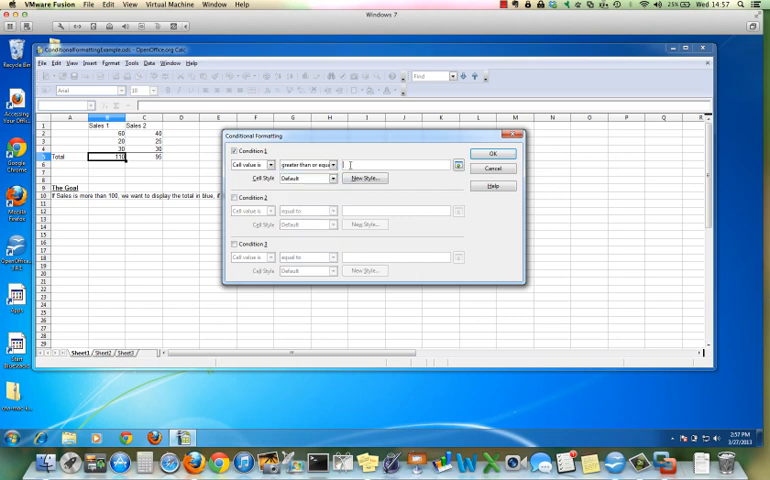
{"action": "type", "text": "100"}
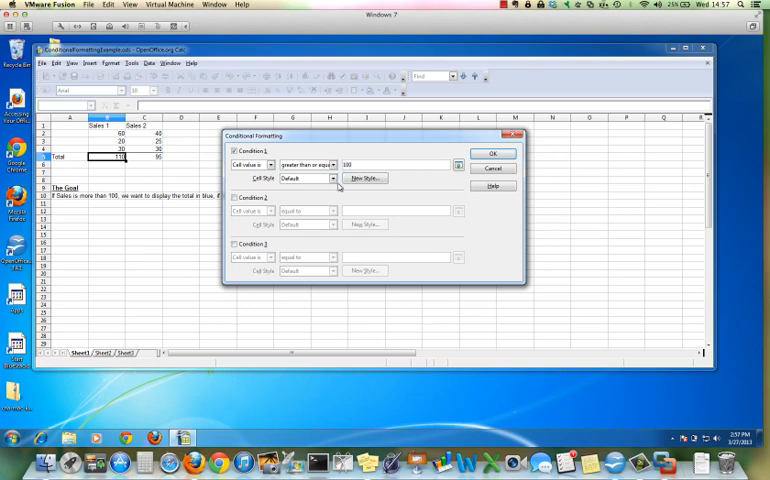
{"action": "left_click", "coordinate": [332, 178]}
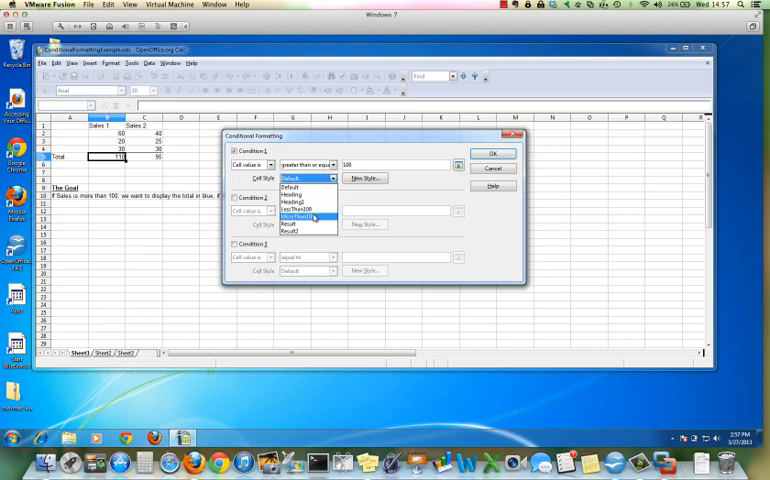
{"action": "left_click", "coordinate": [300, 216]}
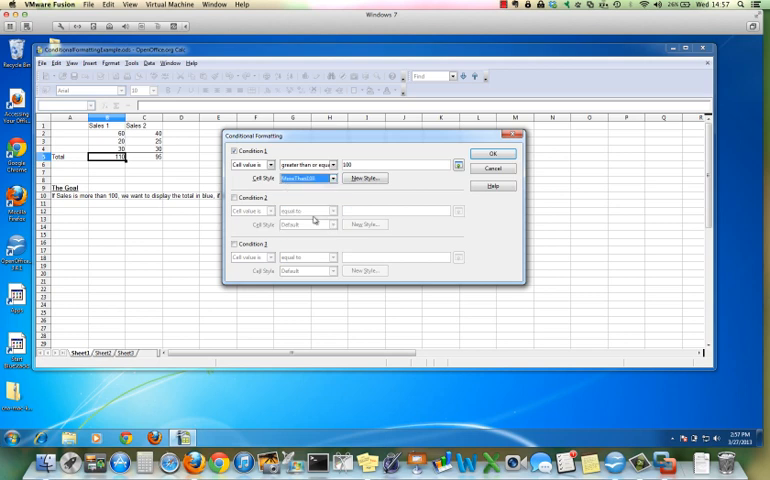
Add Condition 2 as less than 100 with the other custom style and apply both rules.
{"action": "left_click", "coordinate": [236, 196]}
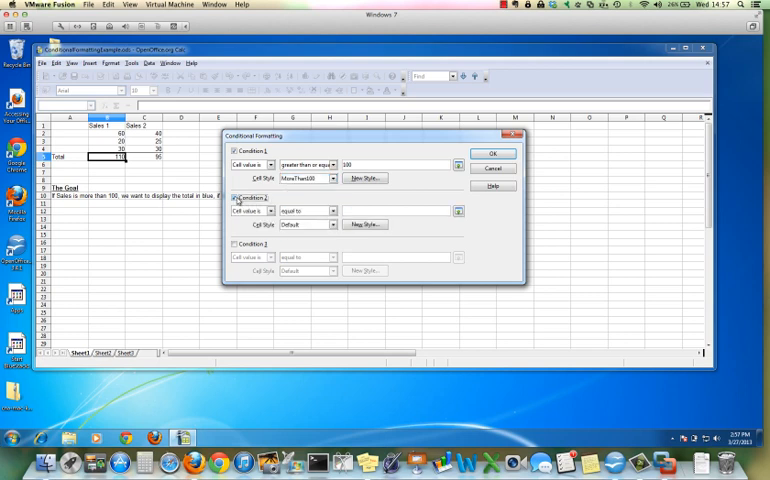
{"action": "left_click", "coordinate": [332, 212]}
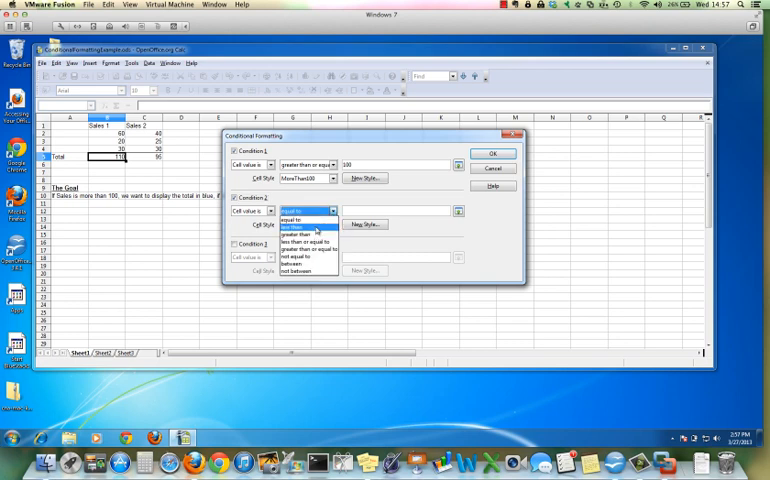
{"action": "left_click", "coordinate": [296, 224]}
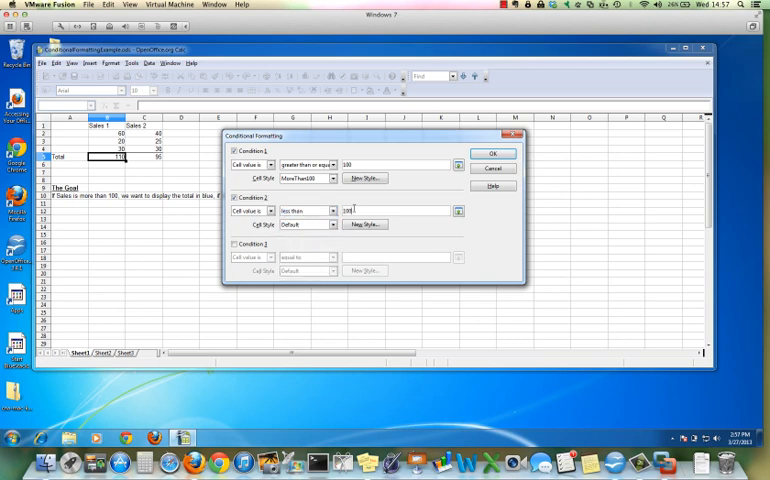
{"action": "left_click", "coordinate": [332, 224]}
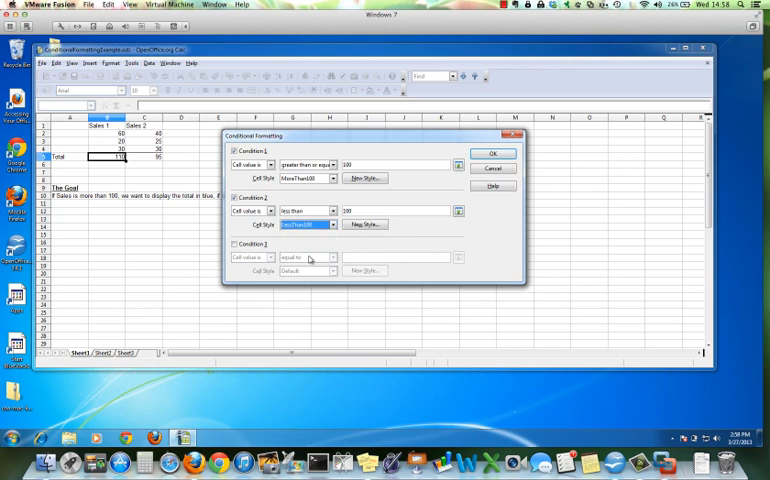
{"action": "left_click", "coordinate": [494, 152]}
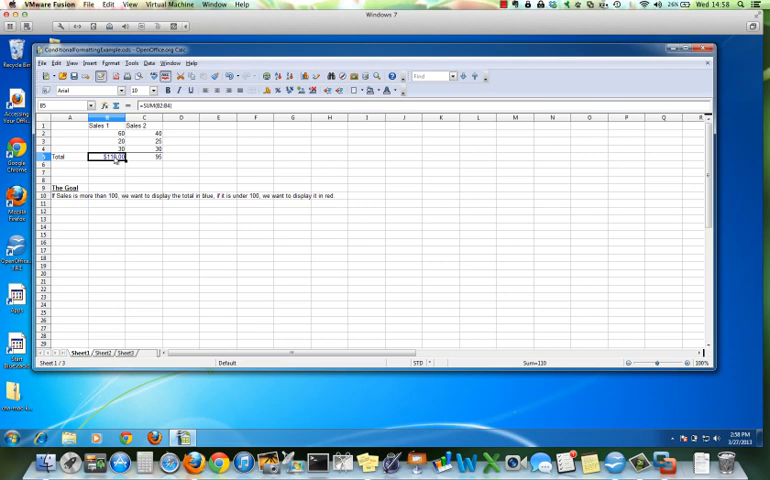
Paste the Sales 1 total over the Sales 2 total, confirming the overwrite, and check its formula.
{"action": "right_click", "coordinate": [108, 156]}
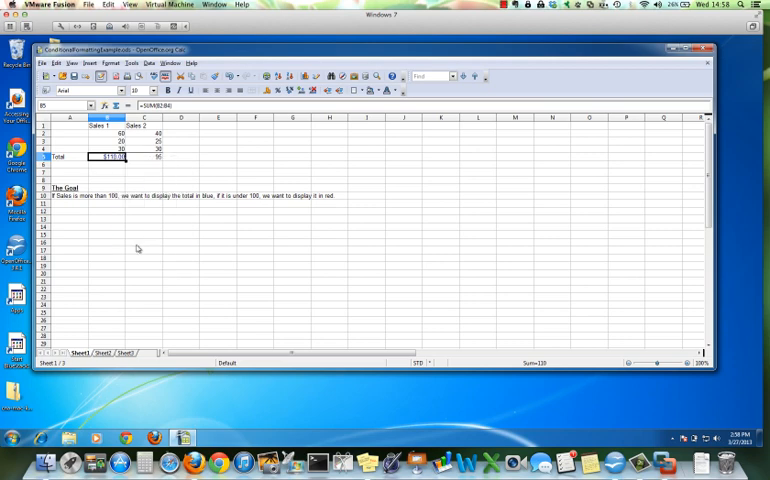
{"action": "right_click", "coordinate": [140, 156]}
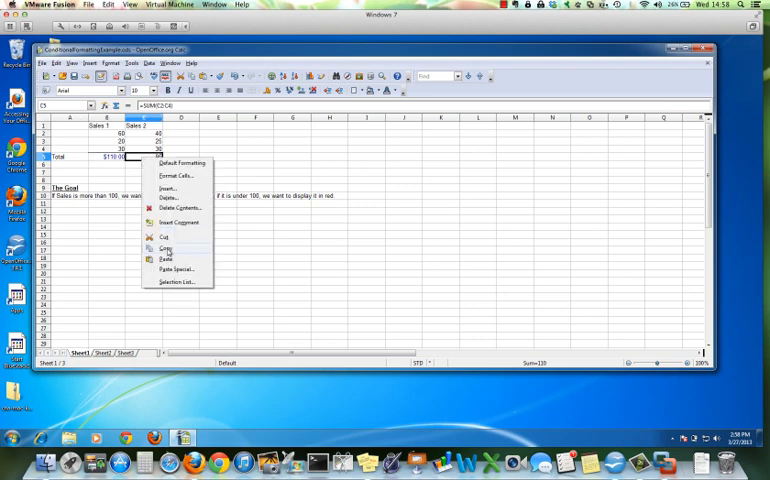
{"action": "left_click", "coordinate": [166, 258]}
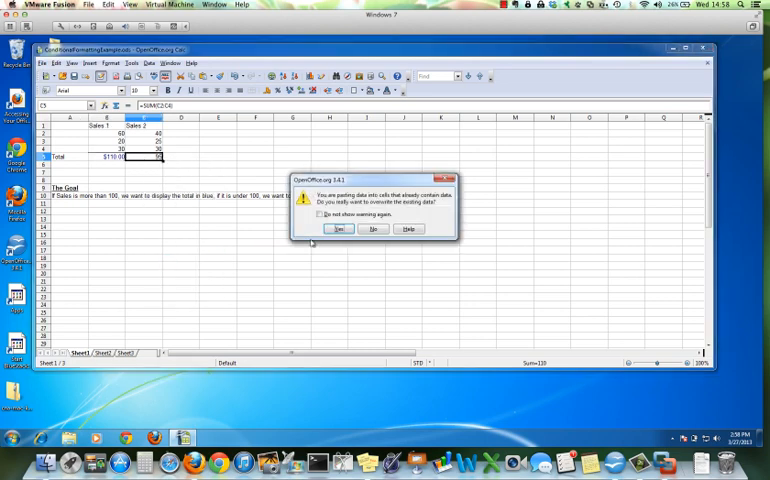
{"action": "left_click", "coordinate": [338, 228]}
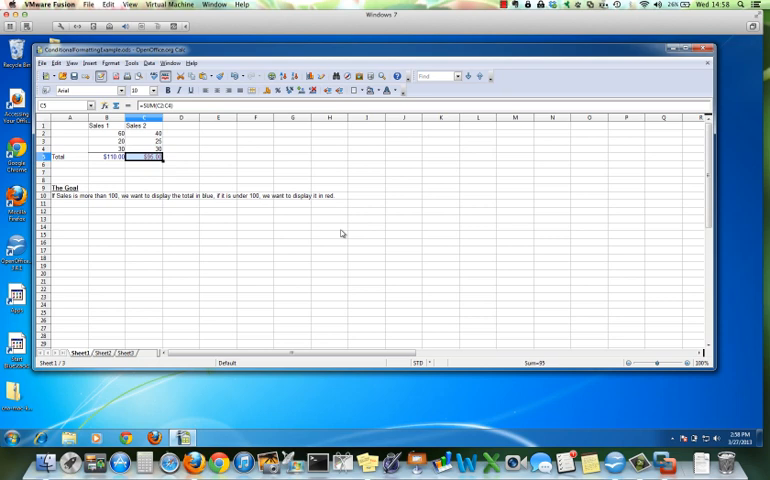
{"action": "left_click", "coordinate": [108, 156]}
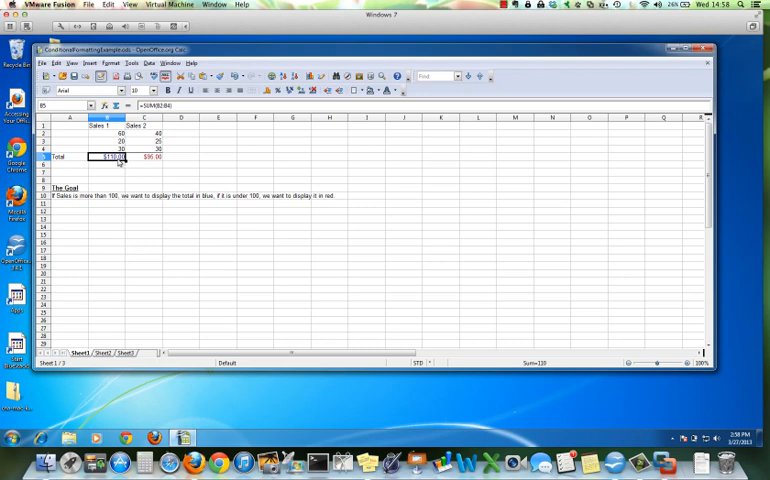
{"action": "left_click", "coordinate": [148, 156]}
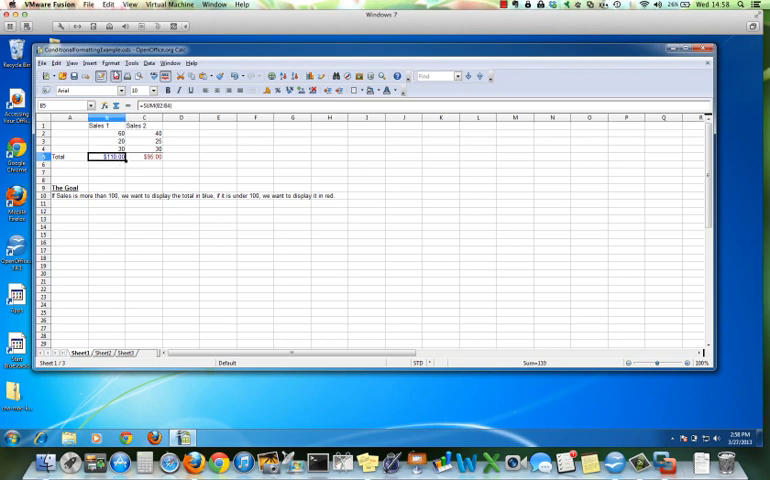
Modify the custom 100-or-more style to use a light green font colour.
{"action": "left_click", "coordinate": [118, 64]}
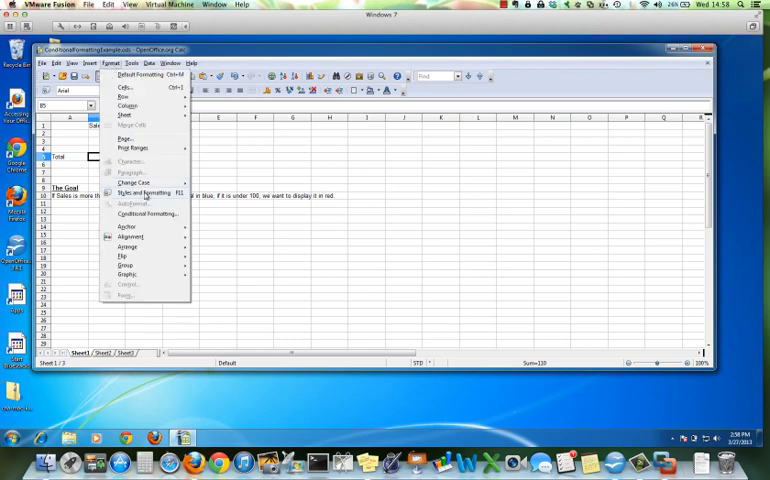
{"action": "left_click", "coordinate": [140, 192]}
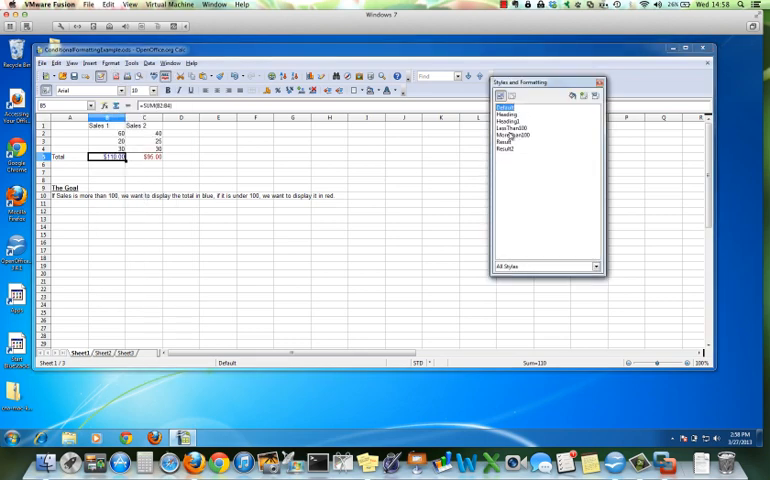
{"action": "right_click", "coordinate": [508, 136]}
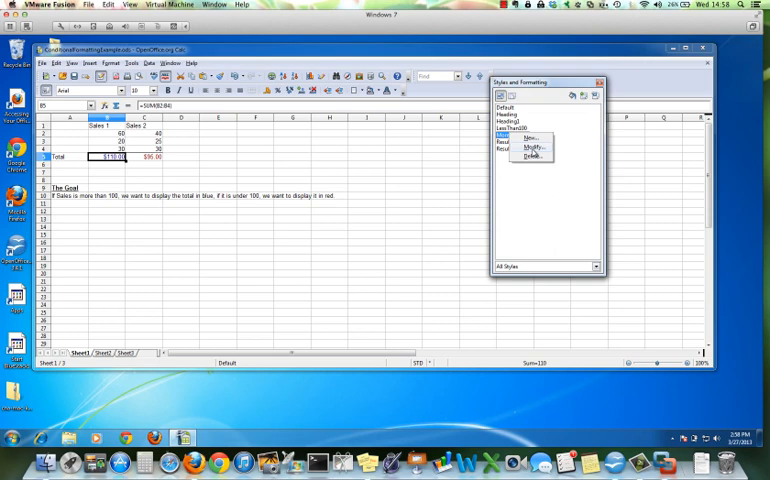
{"action": "left_click", "coordinate": [534, 148]}
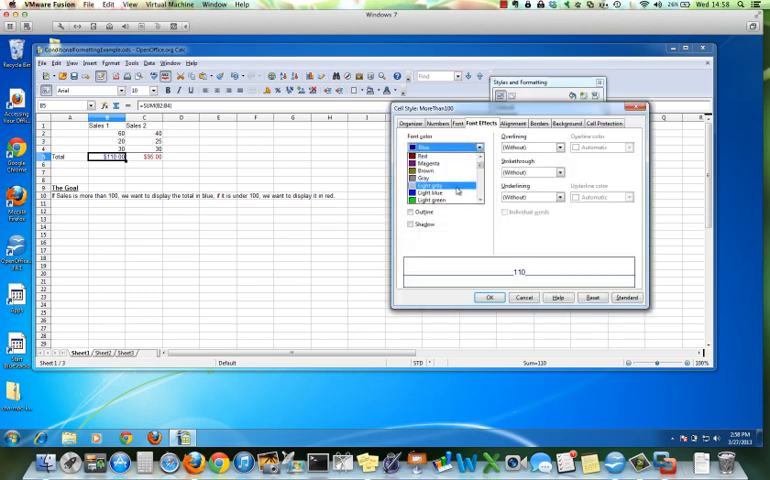
{"action": "left_click", "coordinate": [440, 200]}
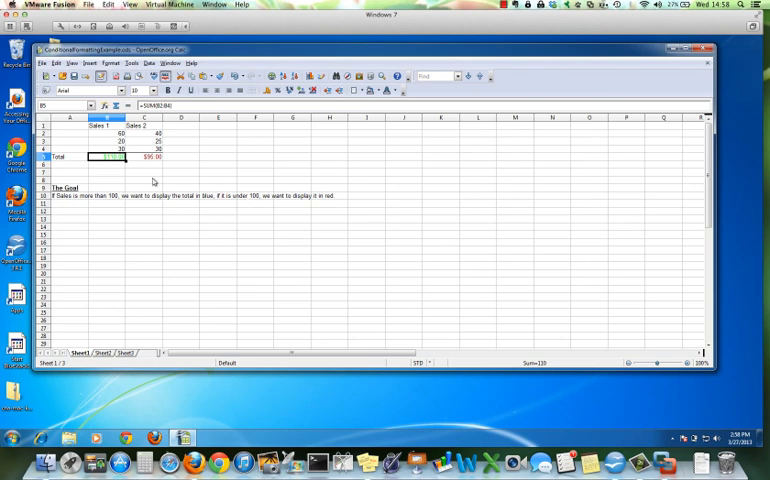
{"action": "mouse_move", "coordinate": [156, 196]}
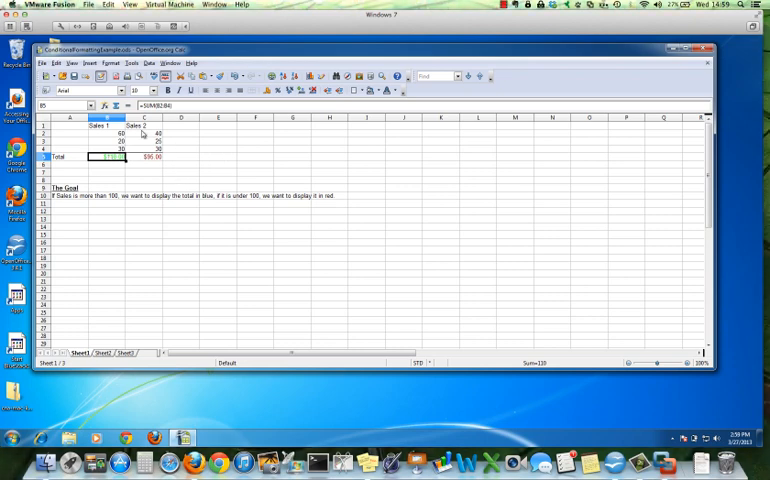
Enter new Sales 2 amounts so the total recalculates and shows its conditional colour.
{"action": "left_click", "coordinate": [148, 156]}
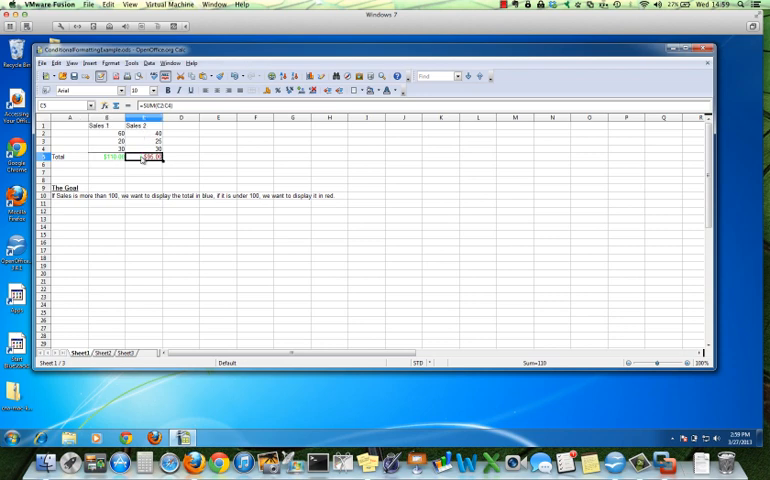
{"action": "left_click", "coordinate": [150, 132]}
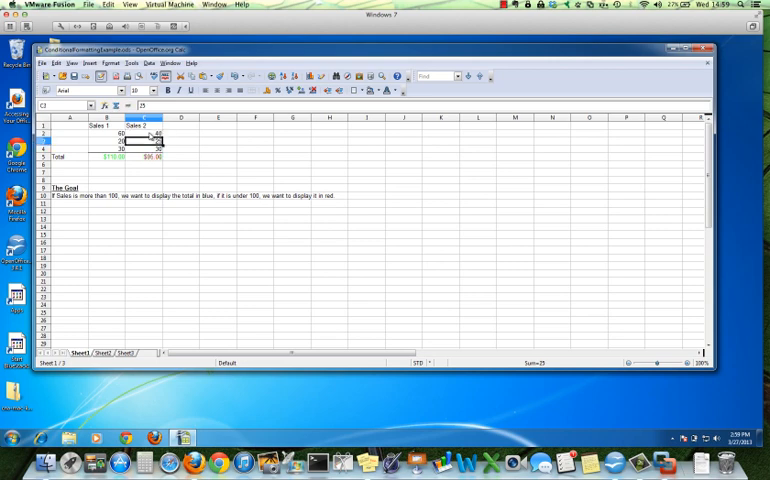
{"action": "left_click", "coordinate": [118, 140]}
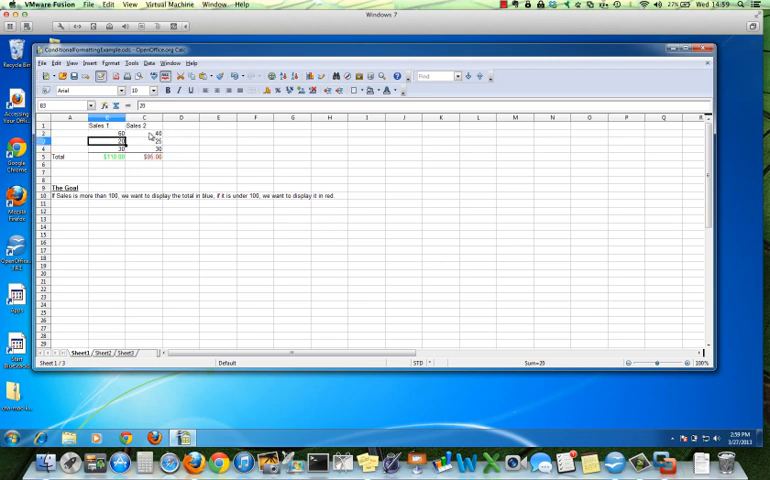